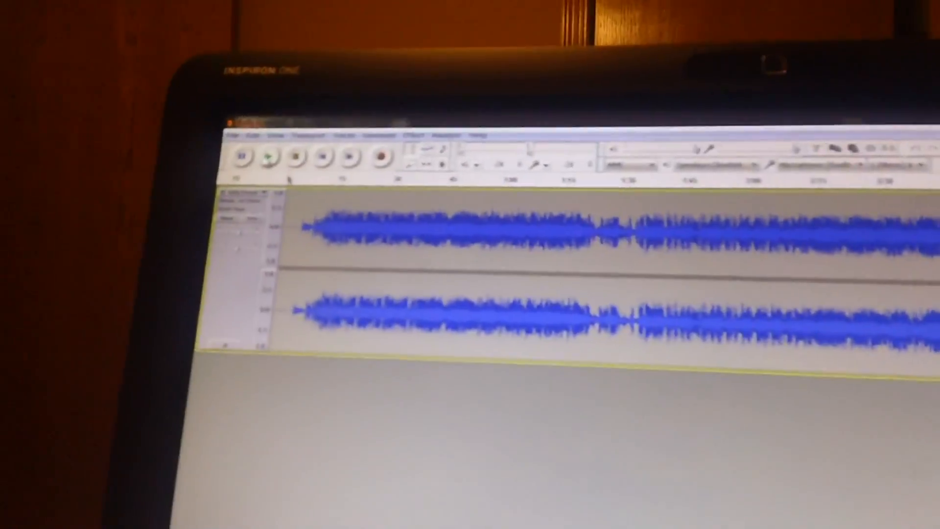
# Plot the frequency spectrum of a short stretch near the song's start, with grid lines.
pyautogui.click(358, 49)
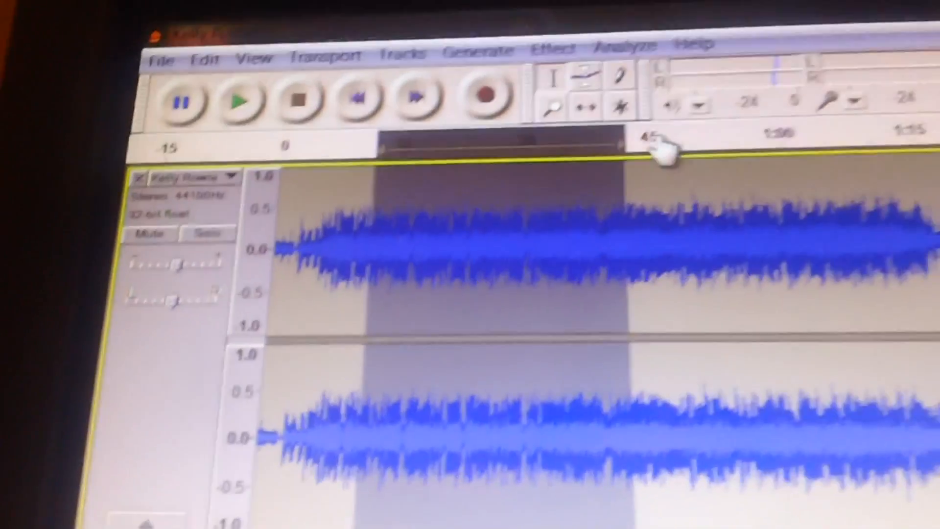
pyautogui.click(622, 79)
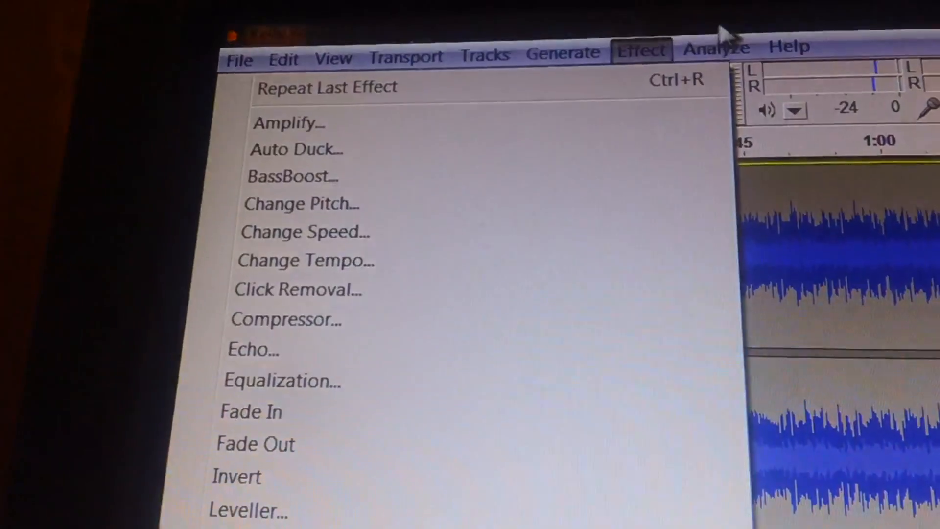
pyautogui.click(714, 47)
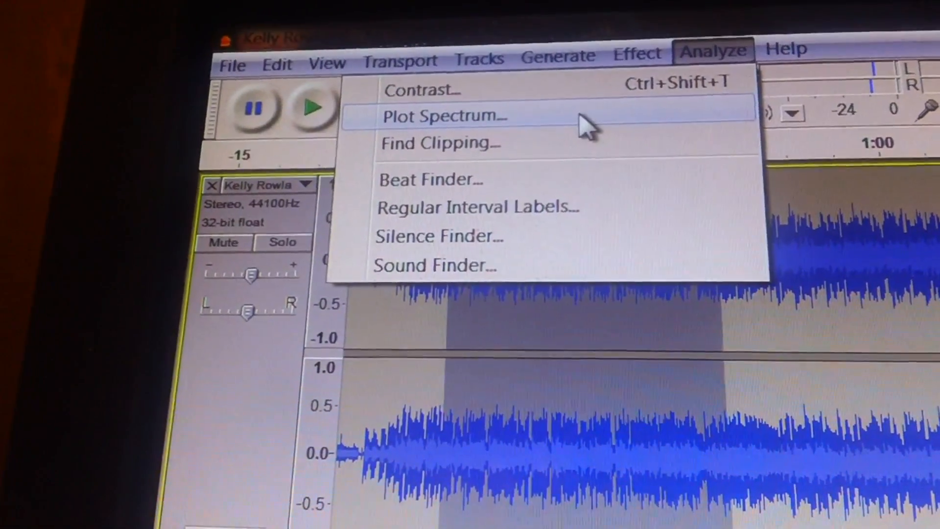
pyautogui.click(441, 115)
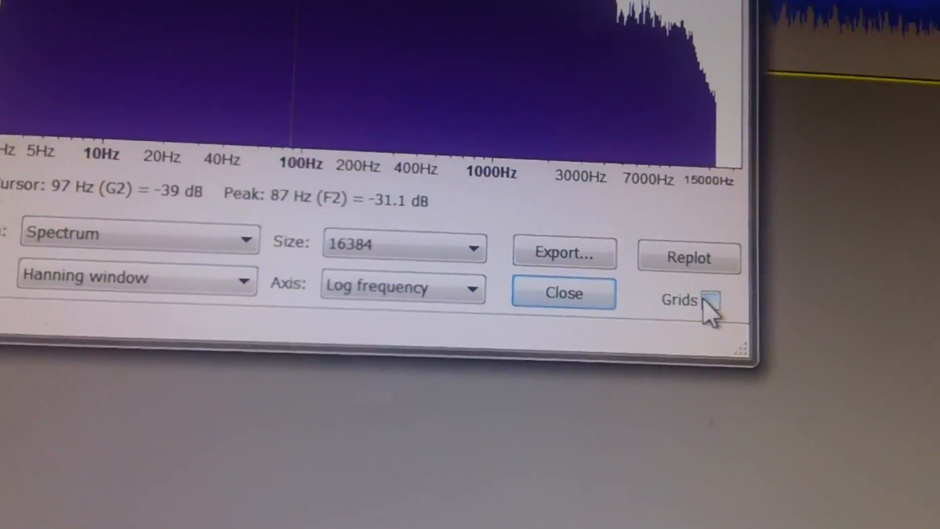
pyautogui.click(710, 300)
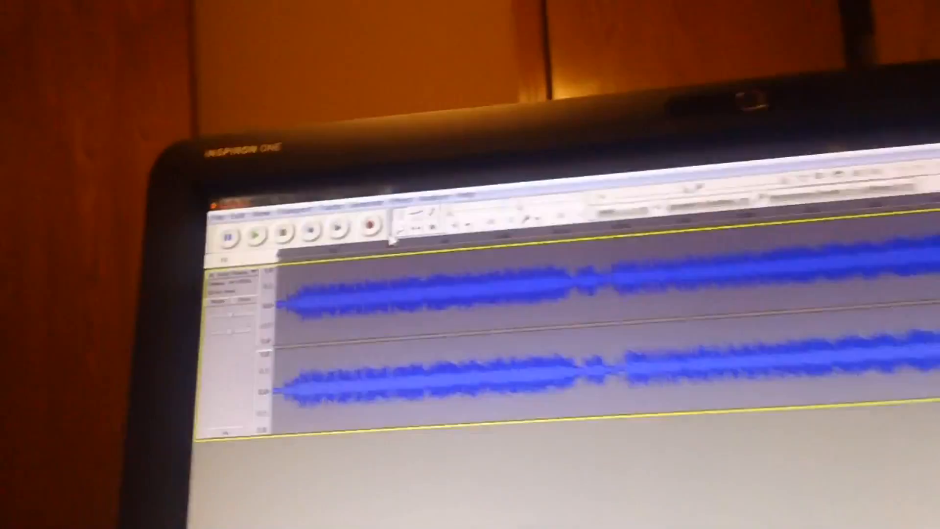
# Select the entire track and apply Change Speed at -20 percent.
pyautogui.click(490, 160)
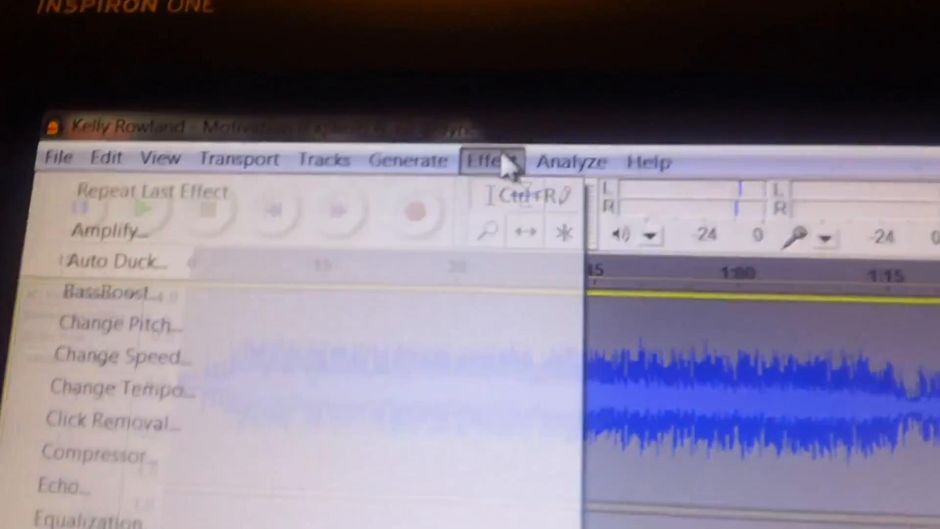
pyautogui.click(490, 160)
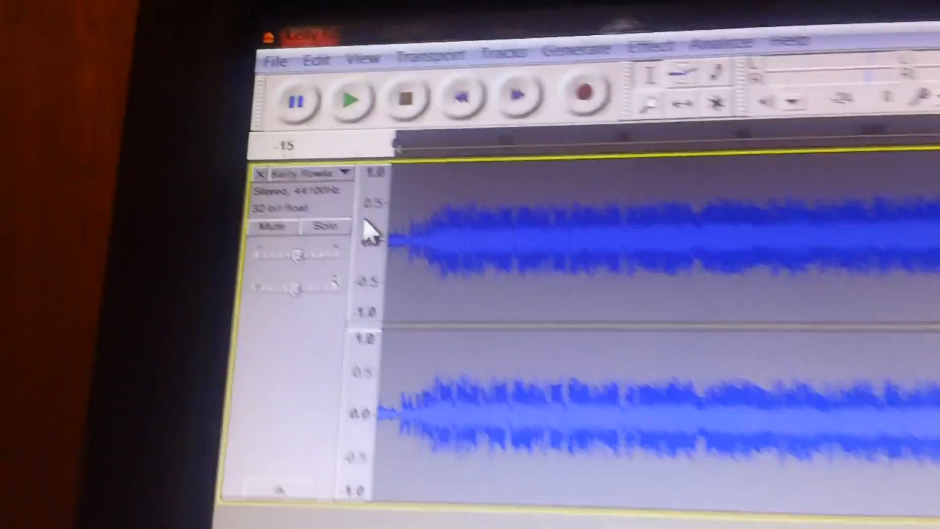
pyautogui.click(662, 48)
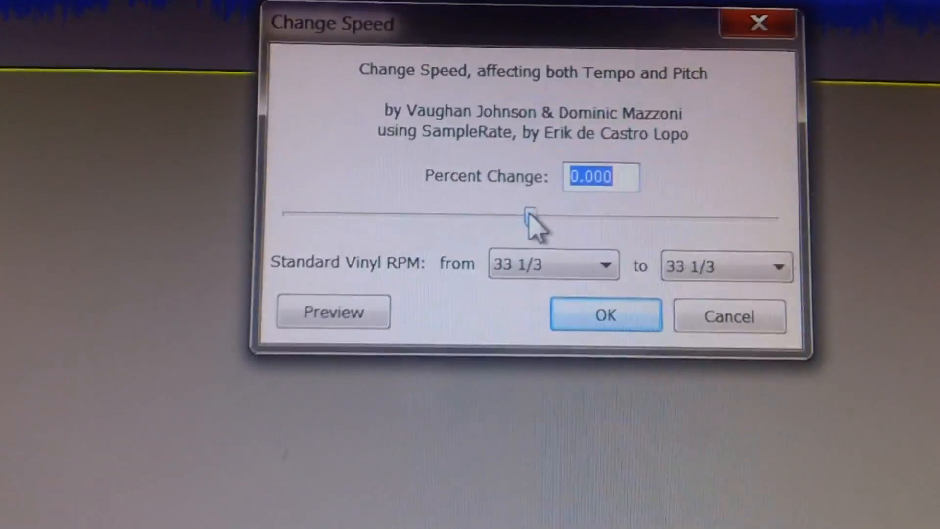
pyautogui.moveTo(531, 214); pyautogui.dragTo(474, 288)
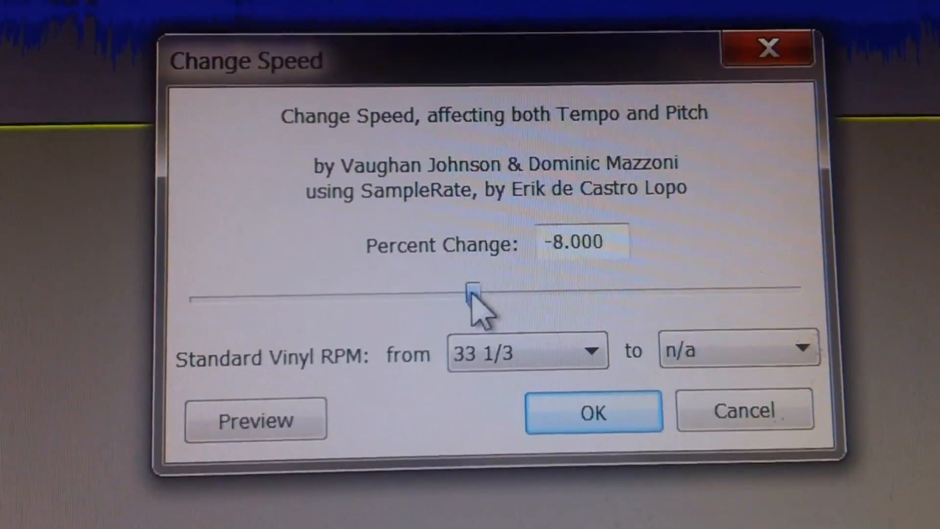
pyautogui.moveTo(473, 291); pyautogui.dragTo(446, 312)
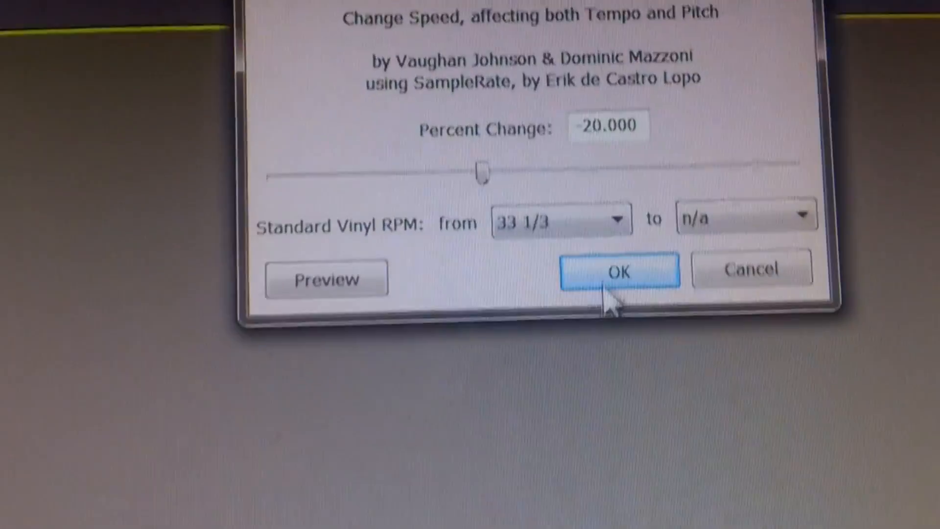
pyautogui.click(620, 270)
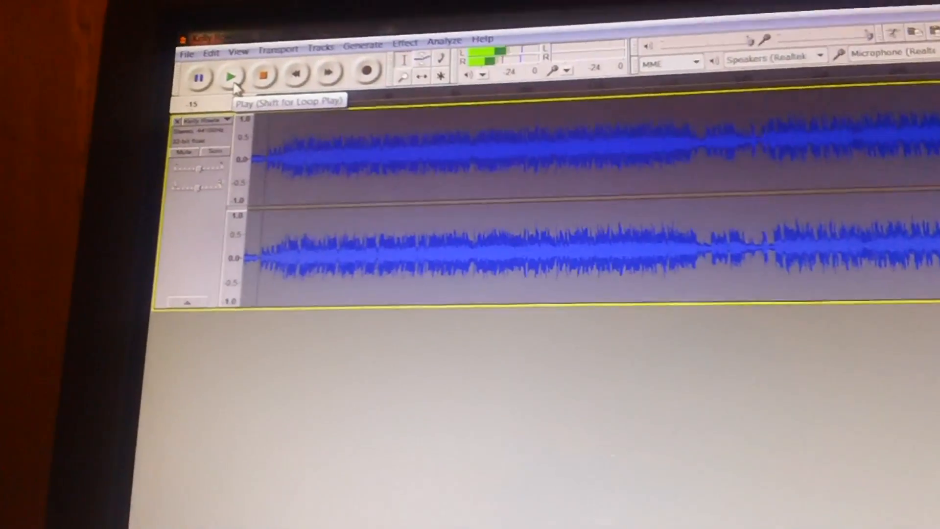
pyautogui.click(231, 75)
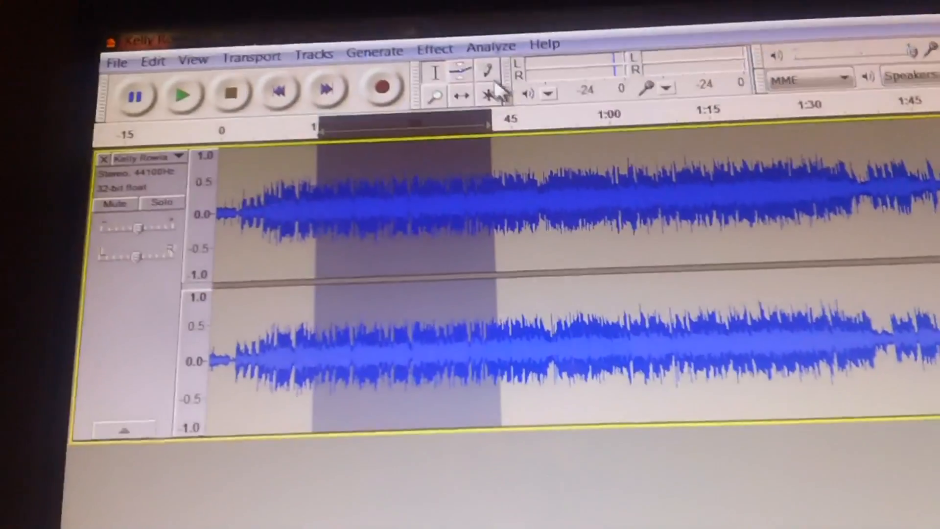
pyautogui.click(491, 46)
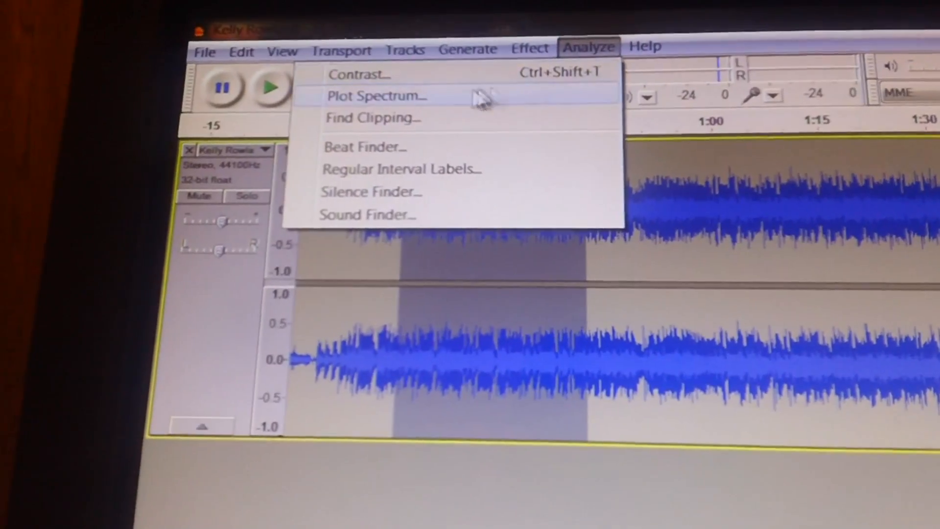
pyautogui.click(374, 96)
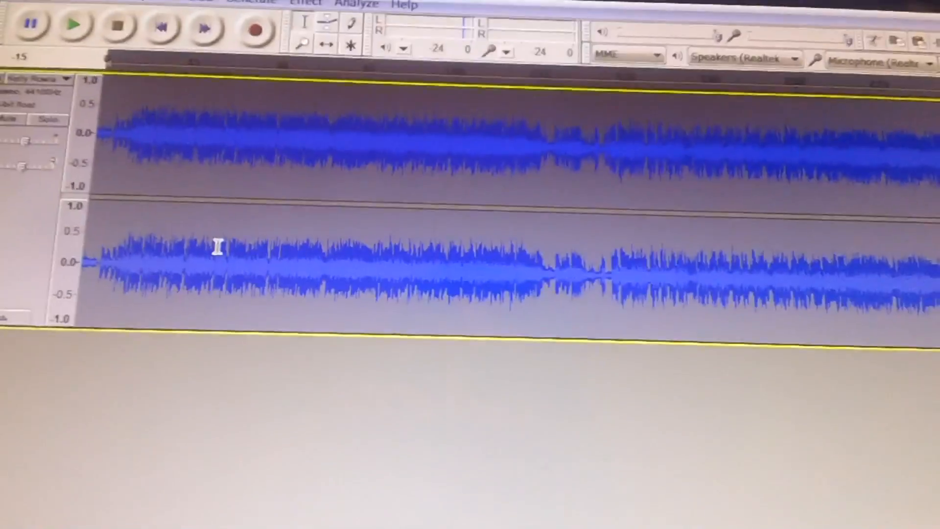
# Apply Change Speed to the song with a -30 percent change.
pyautogui.click(357, 5)
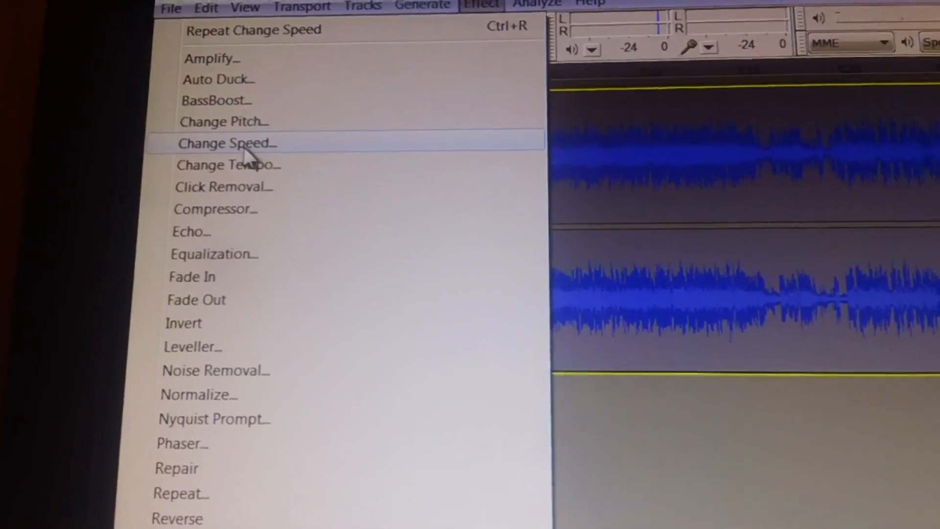
pyautogui.click(226, 144)
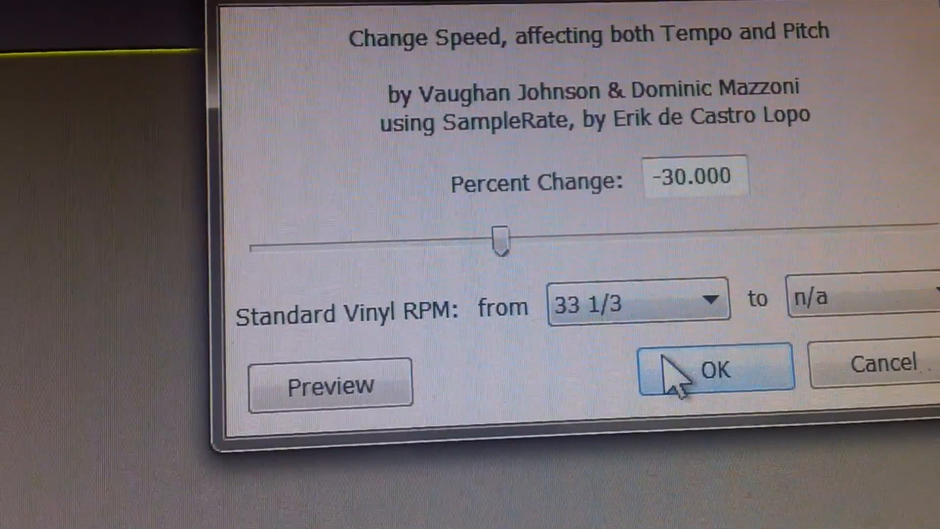
pyautogui.click(715, 368)
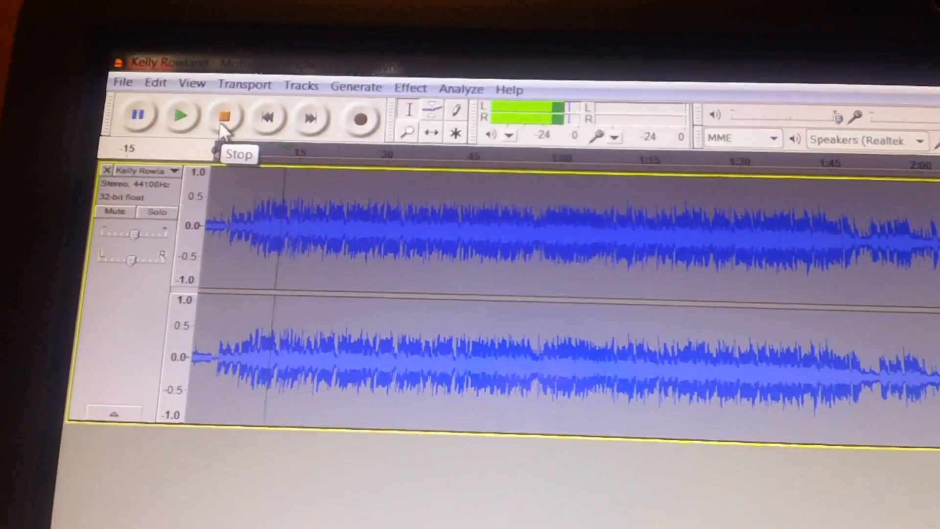
pyautogui.click(225, 115)
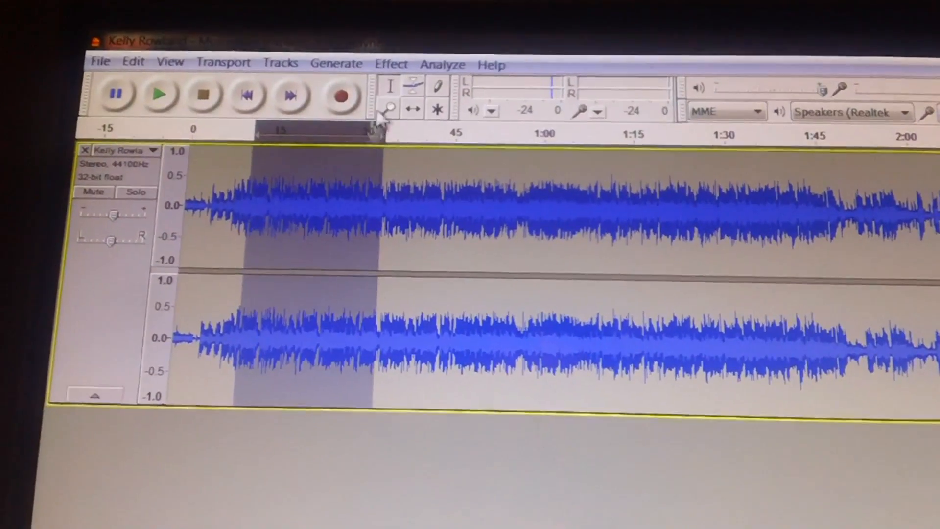
pyautogui.click(391, 63)
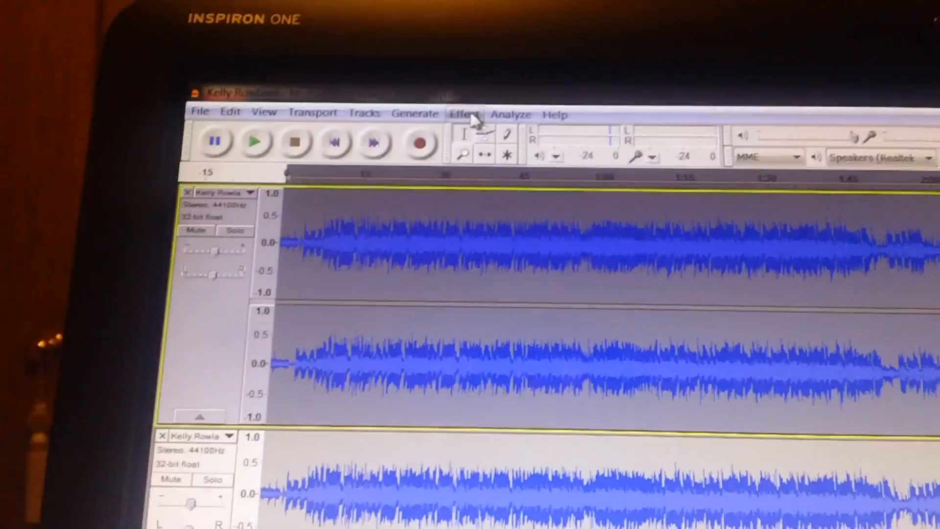
# Apply the High Pass Filter with 80 Hz cutoff and 6 dB per octave rolloff.
pyautogui.click(464, 113)
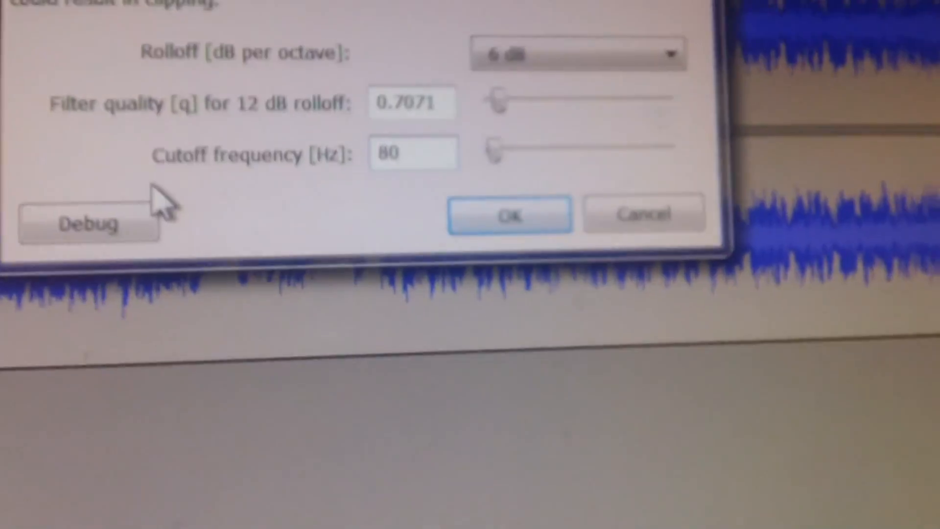
pyautogui.click(509, 214)
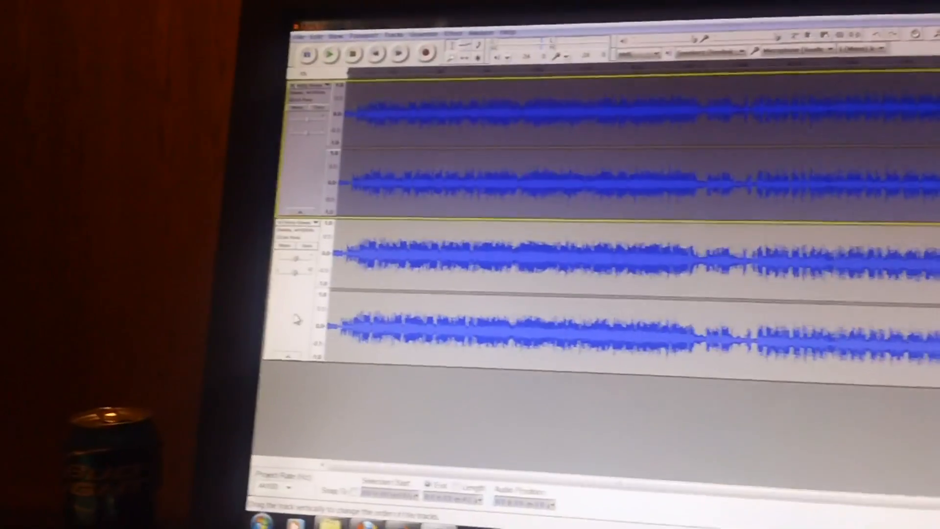
# Apply the Low Pass Filter to the lower copy at 80 Hz with 6 dB rolloff.
pyautogui.click(390, 31)
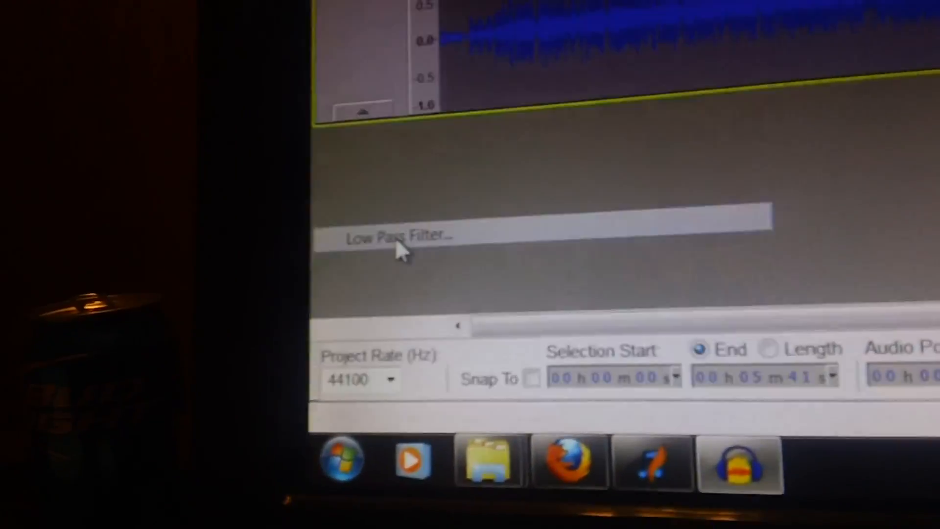
pyautogui.click(396, 237)
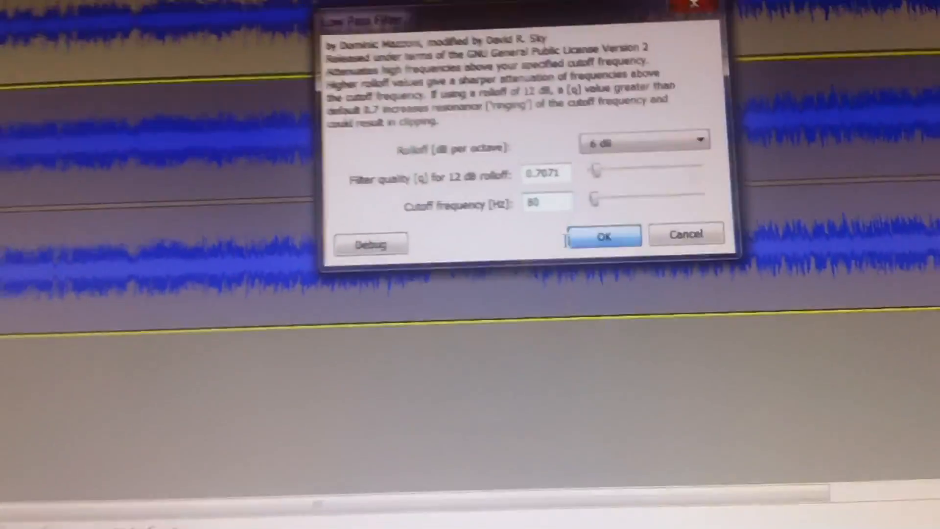
pyautogui.click(602, 236)
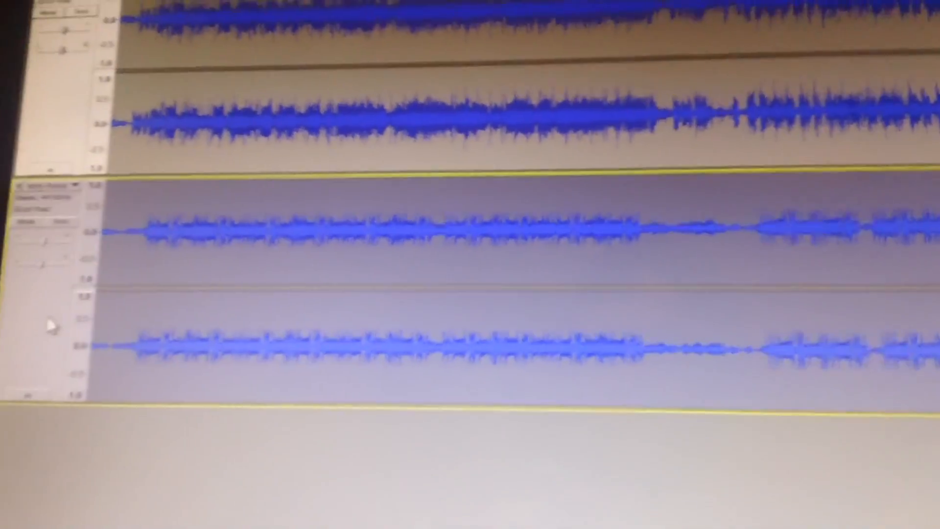
# Run BassBoost on the low-passed copy with frequency 36 Hz and 12 dB boost.
pyautogui.click(563, 199)
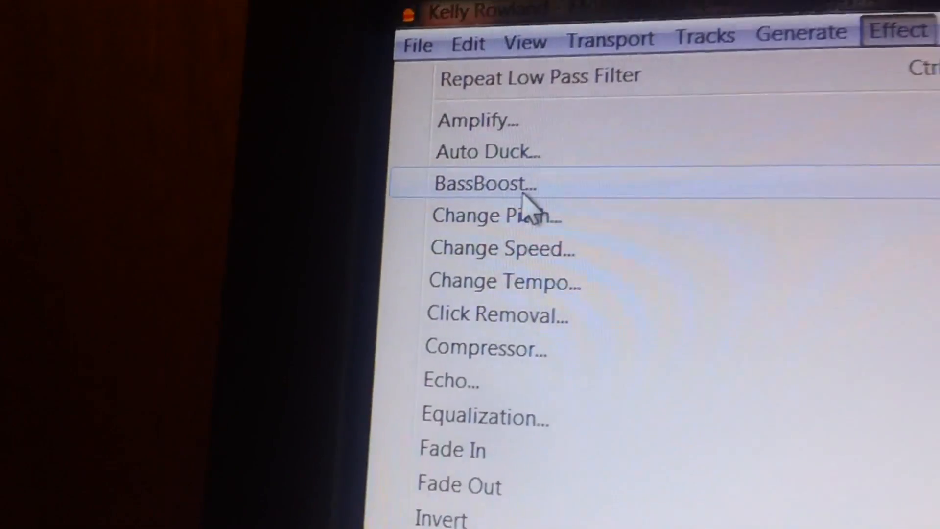
pyautogui.click(483, 183)
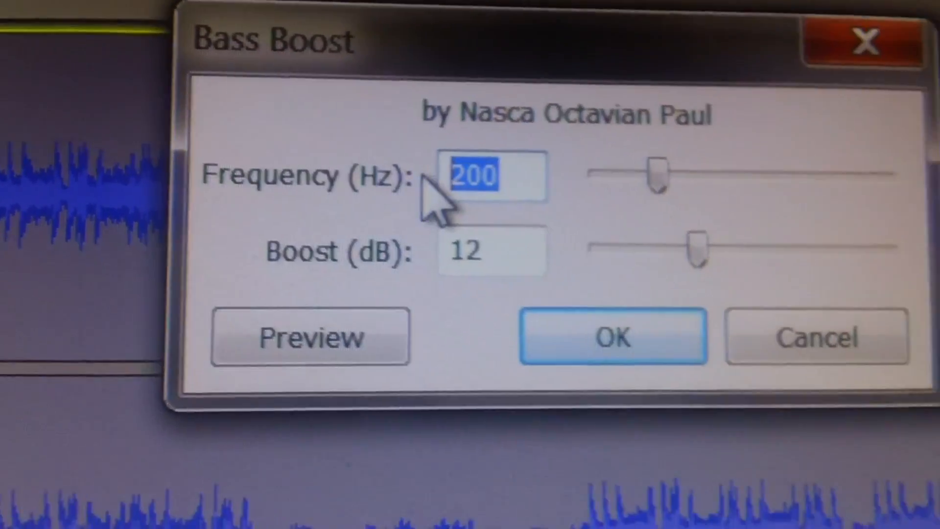
pyautogui.write('36')
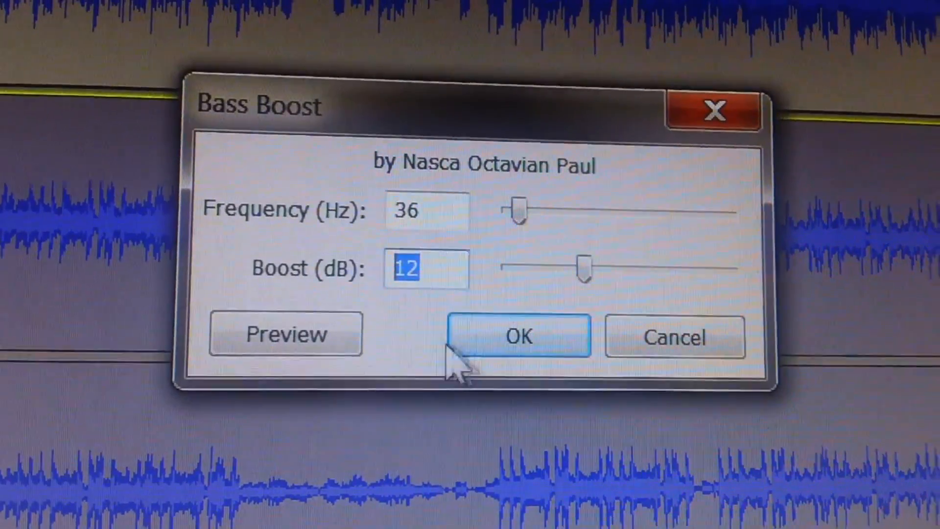
pyautogui.click(518, 335)
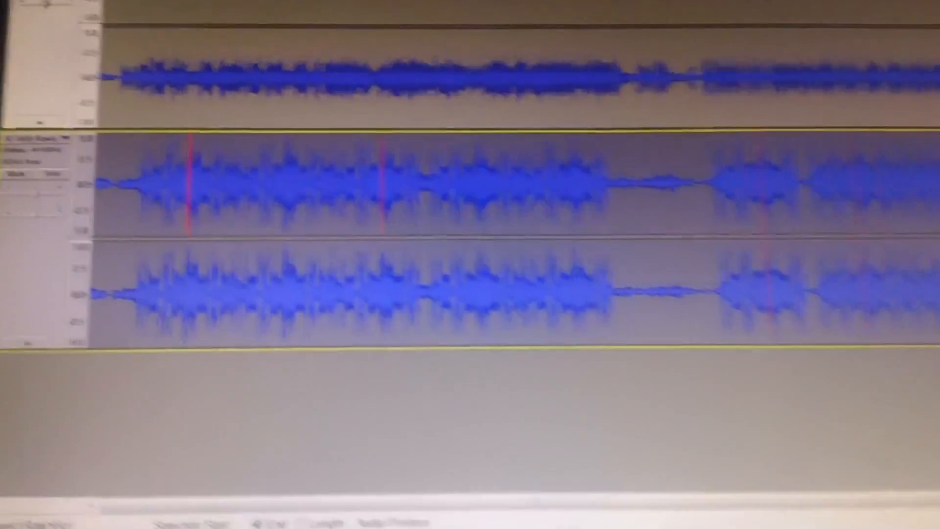
# Run BassBoost on the low-passed copy a second time with the same settings.
pyautogui.click(280, 77)
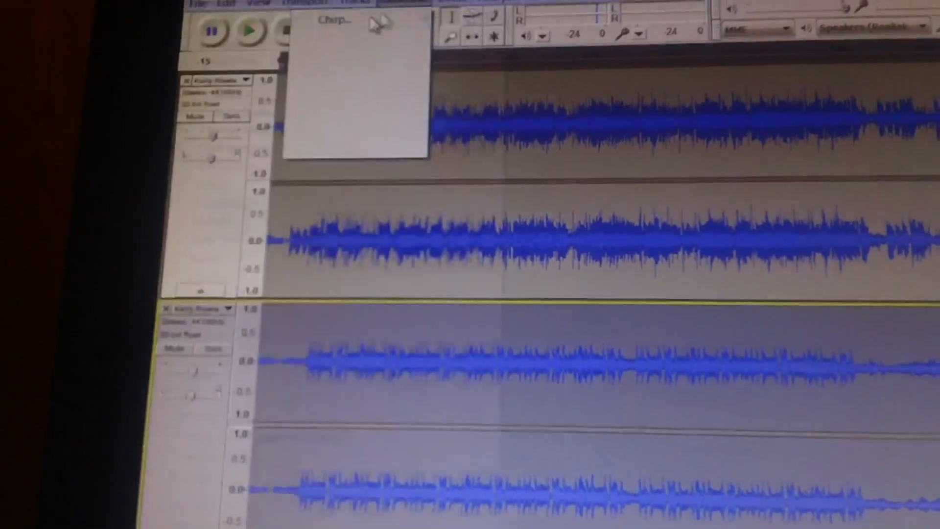
pyautogui.click(473, 5)
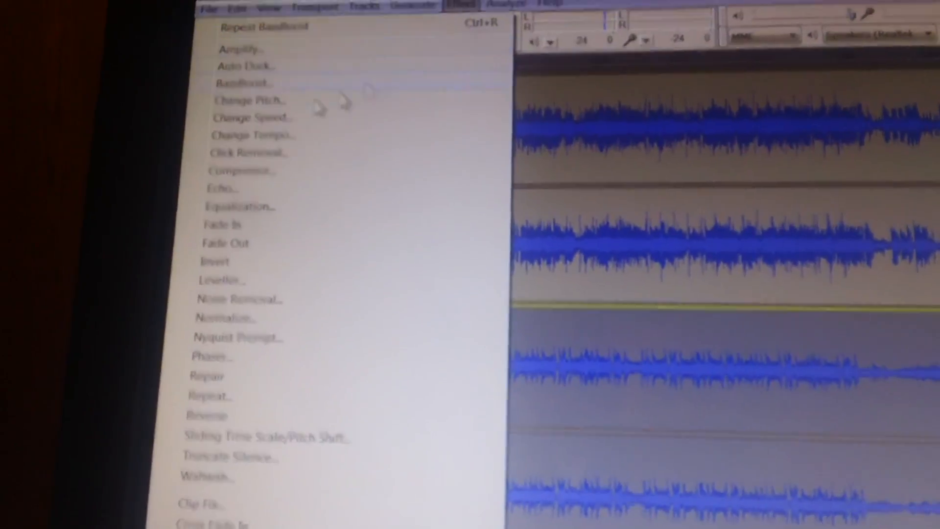
pyautogui.click(241, 82)
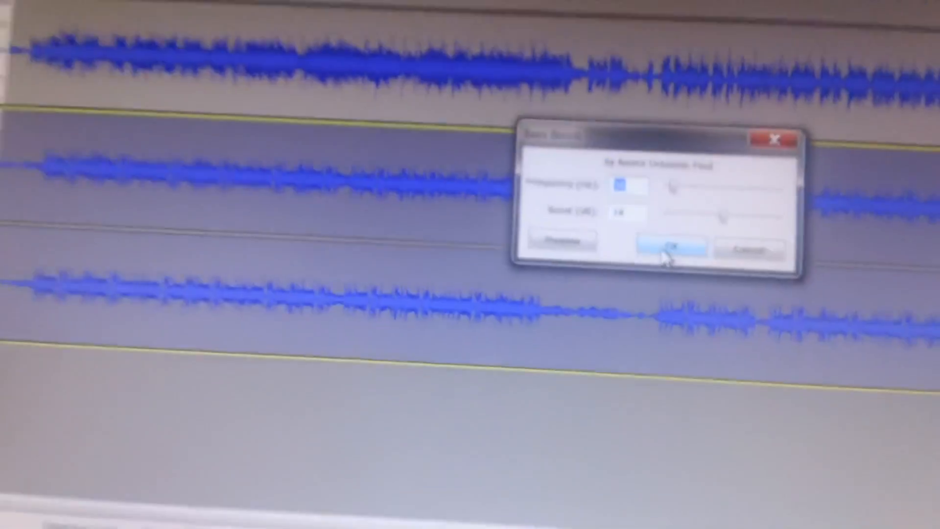
pyautogui.click(667, 248)
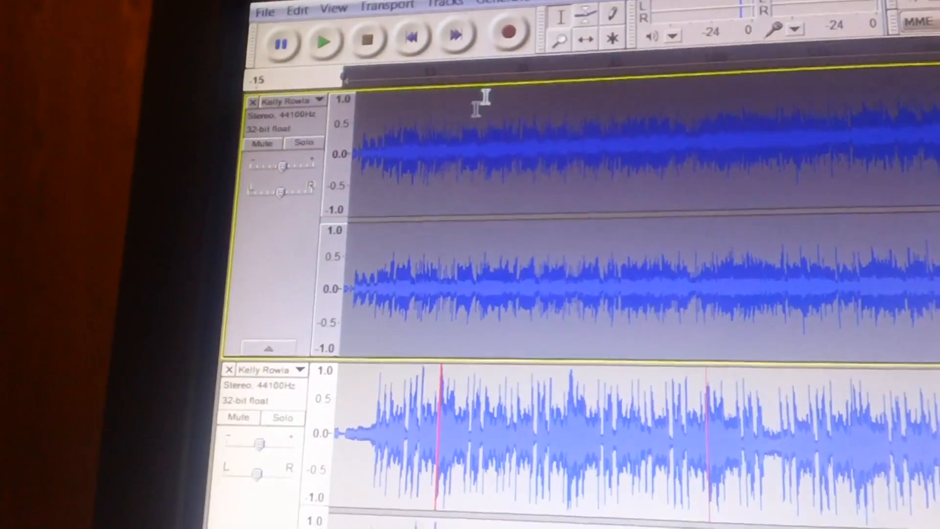
# Amplify the track by 3.8 dB with Allow clipping turned off.
pyautogui.click(579, 10)
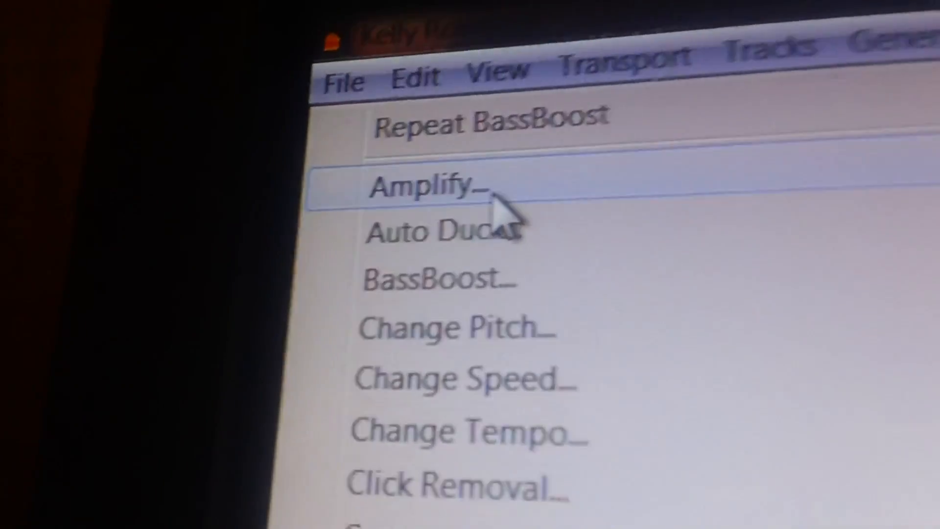
pyautogui.click(426, 187)
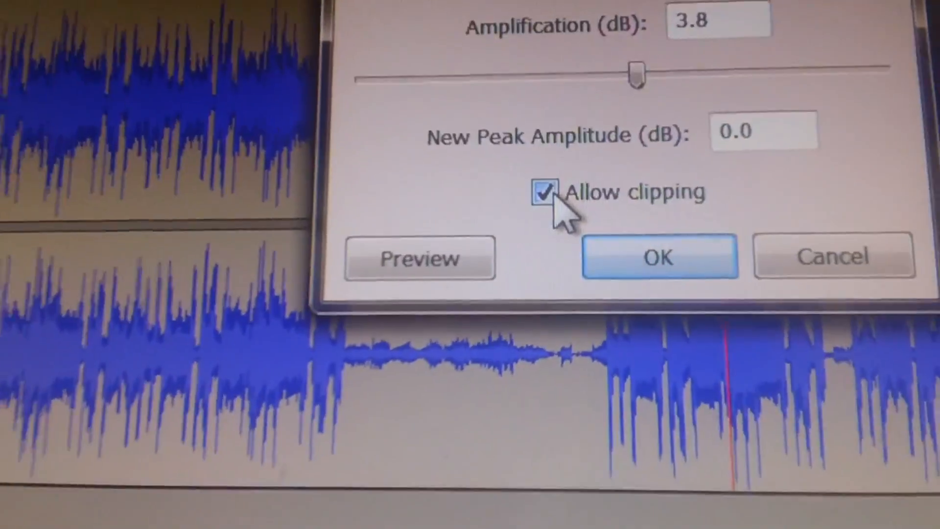
pyautogui.click(544, 192)
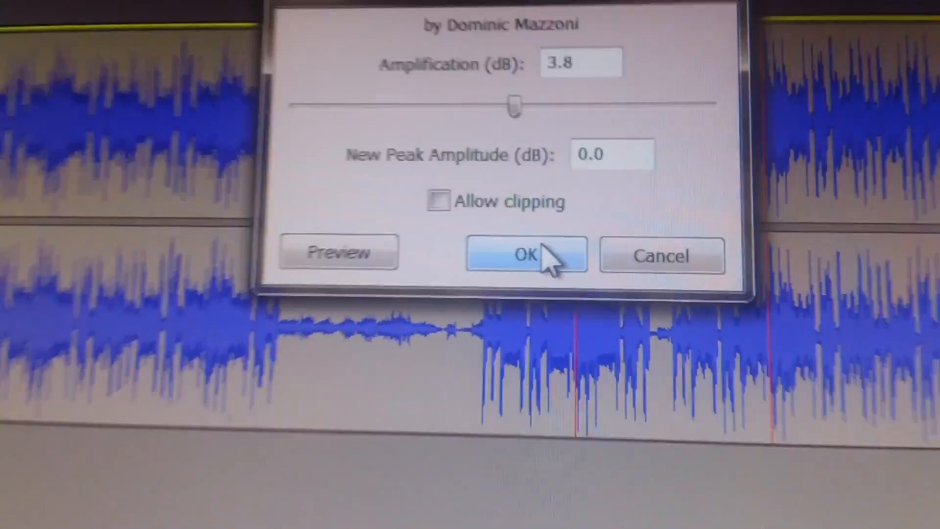
pyautogui.click(526, 254)
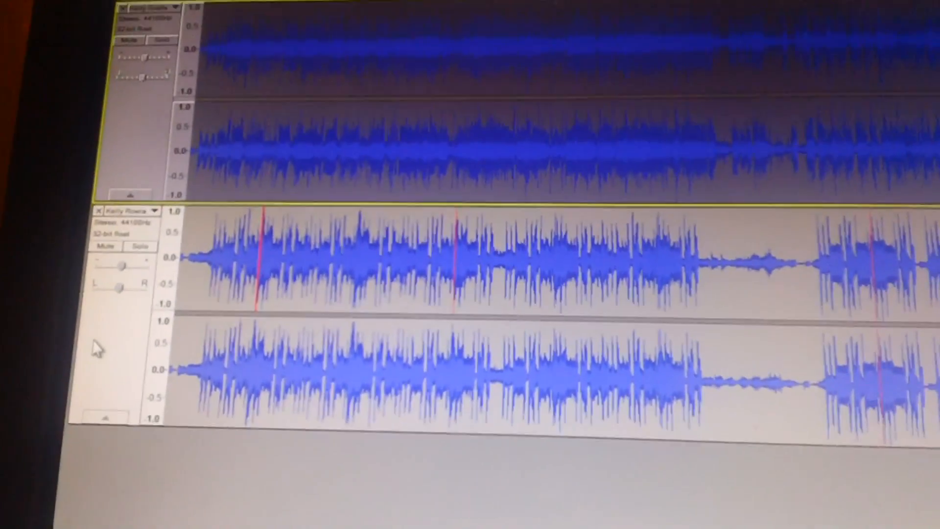
# Scroll within the MP3 export save window.
pyautogui.scroll(-3)
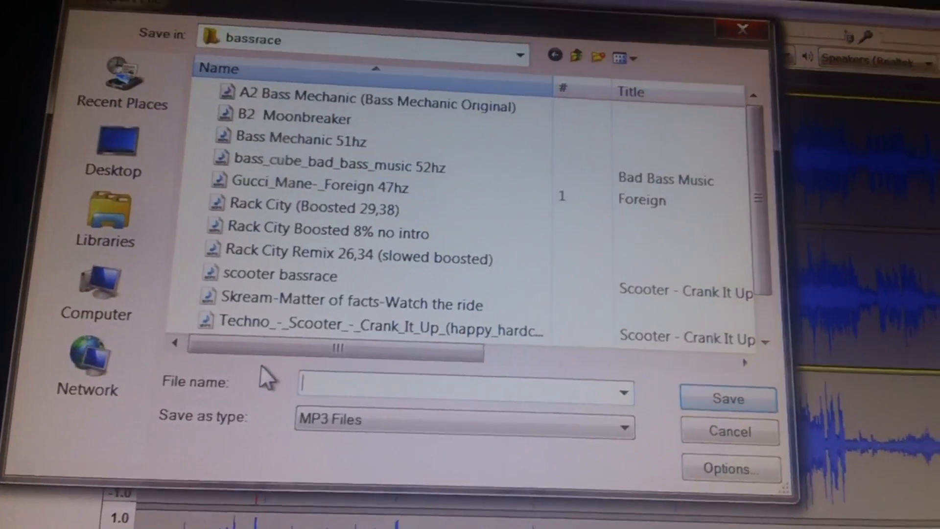
# Save the MP3 as 'Motivation (slowed 30 boosted 18)' and accept the metadata to export.
pyautogui.write('M')
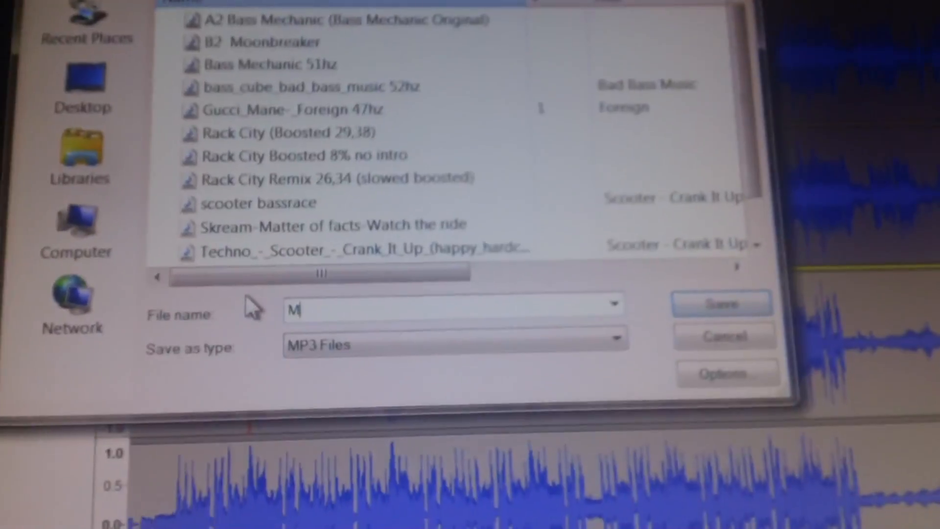
pyautogui.write('otiv')
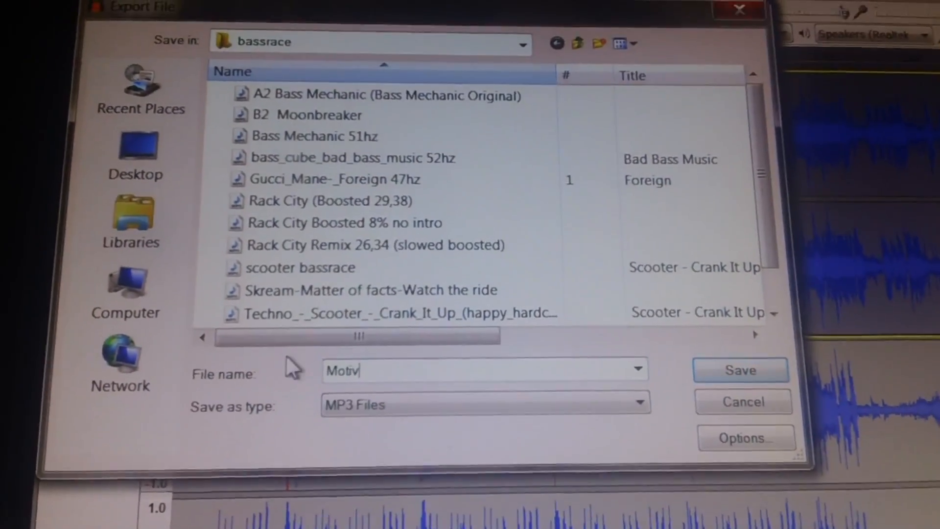
pyautogui.write('ation (sl')
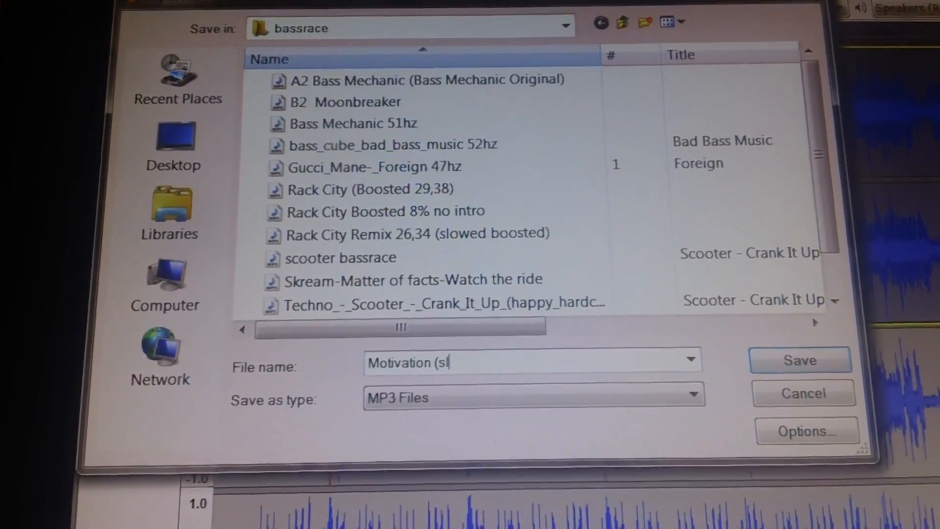
pyautogui.write('owed 30')
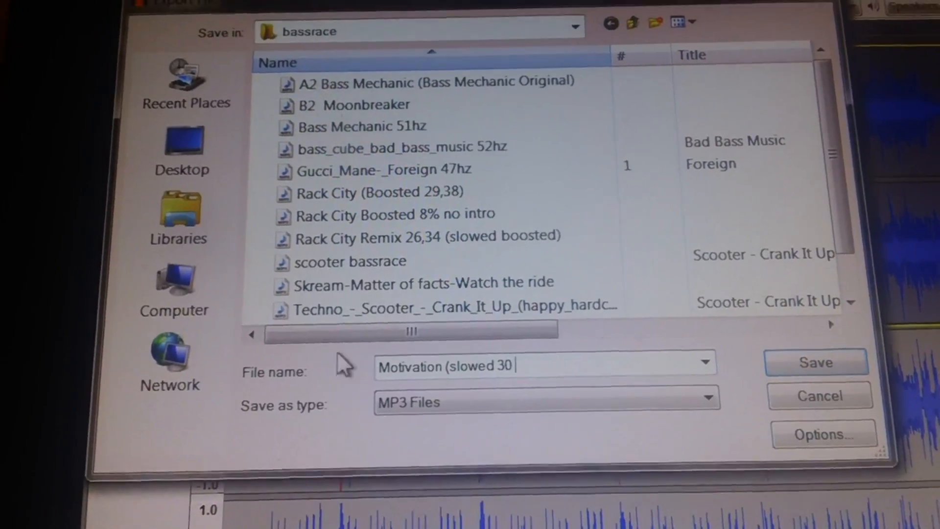
pyautogui.write('boosted')
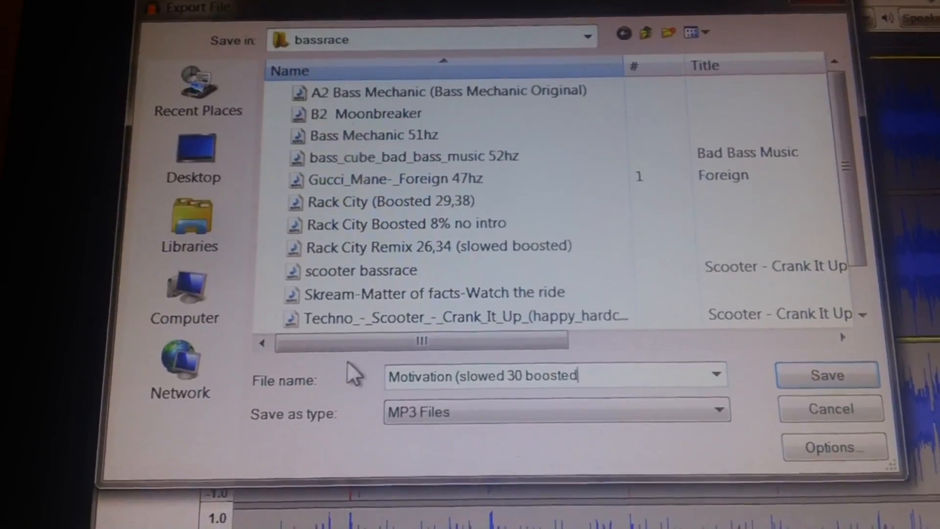
pyautogui.write('18)')
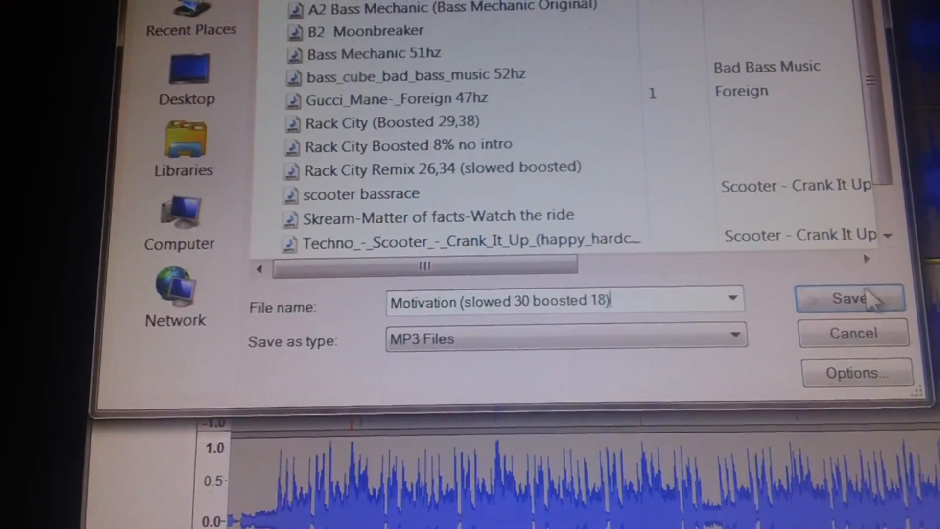
pyautogui.click(850, 299)
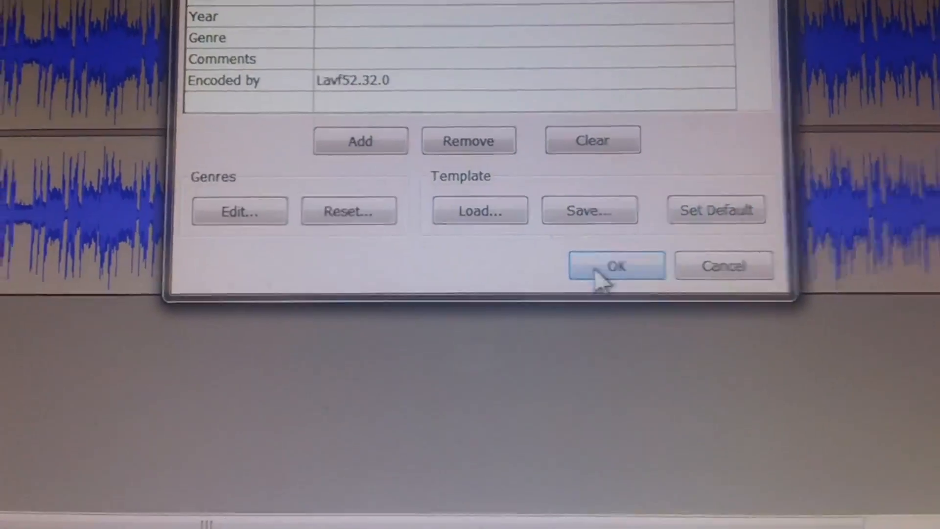
pyautogui.click(616, 266)
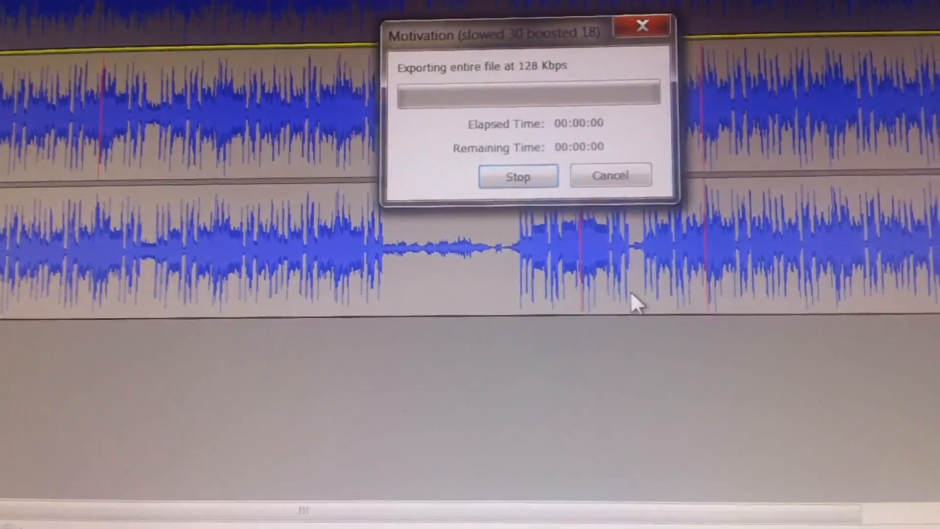